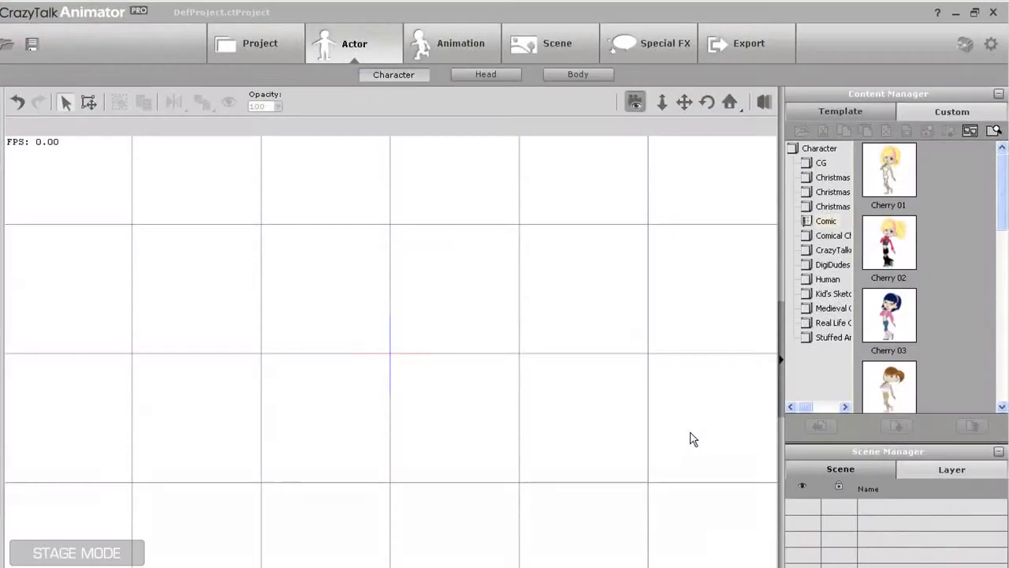
{"action": "mouse_move", "coordinate": [896, 174]}
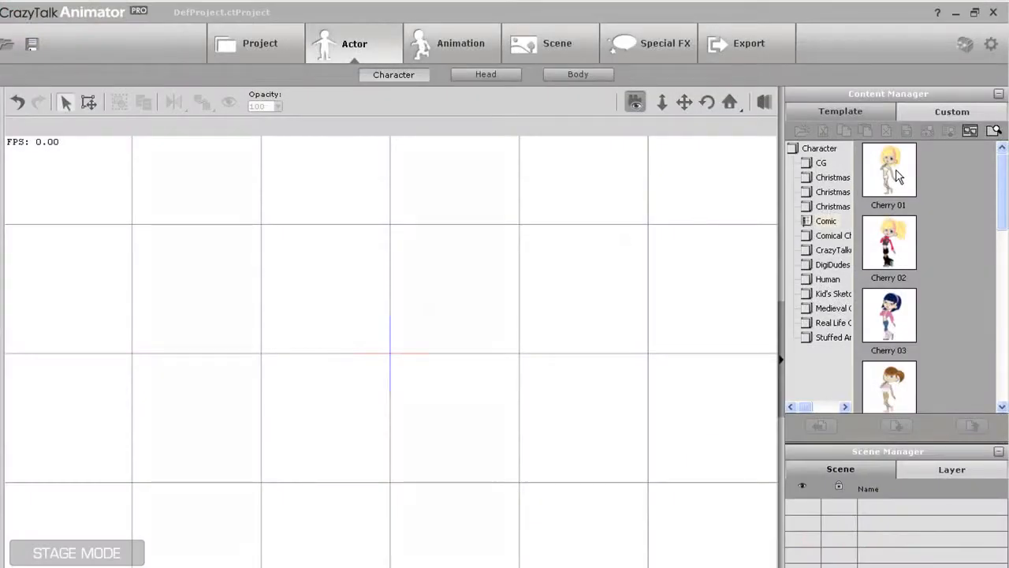
Add the Cherry 01 character template from the Content Manager to the stage.
{"action": "double_click", "coordinate": [889, 169]}
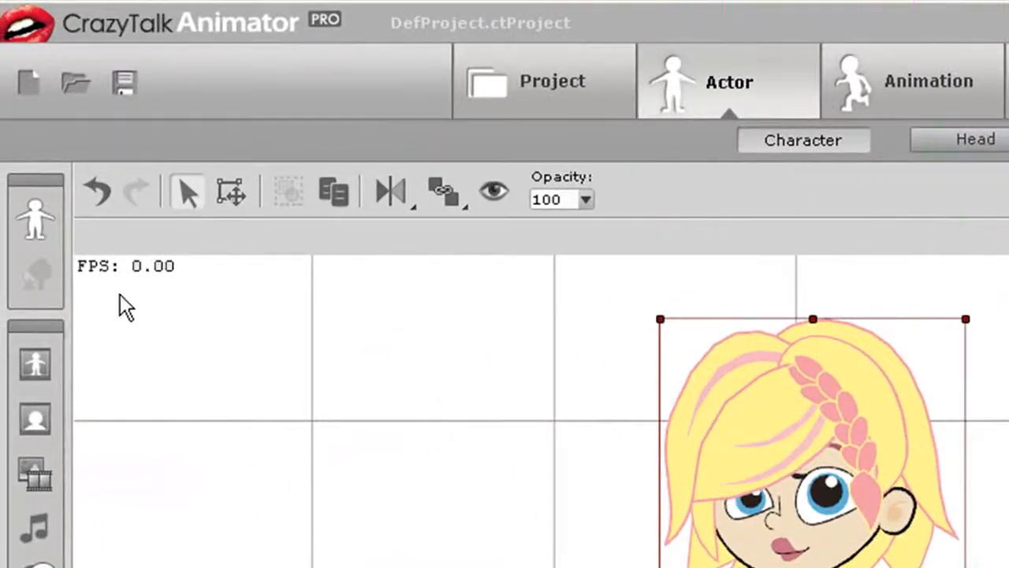
{"action": "mouse_move", "coordinate": [32, 229]}
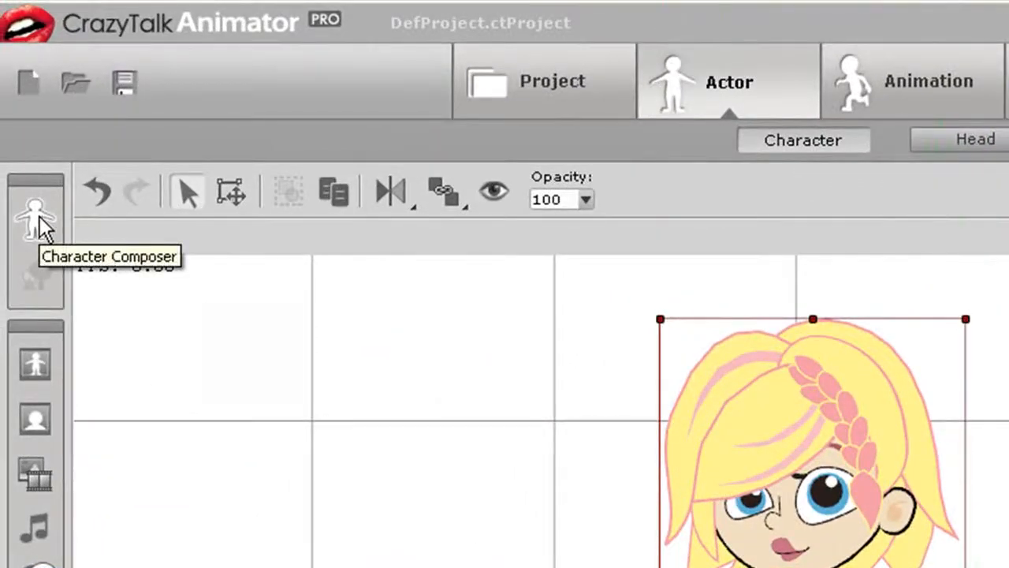
Open Cherry 01 in the Character Composer and zoom in twice on her head.
{"action": "left_click", "coordinate": [34, 213]}
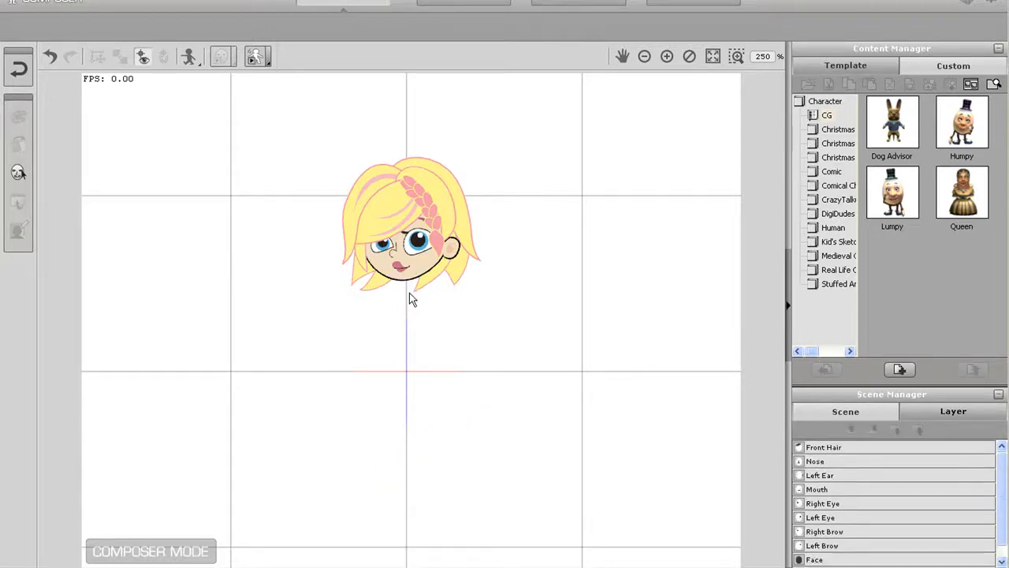
{"action": "left_click", "coordinate": [641, 56]}
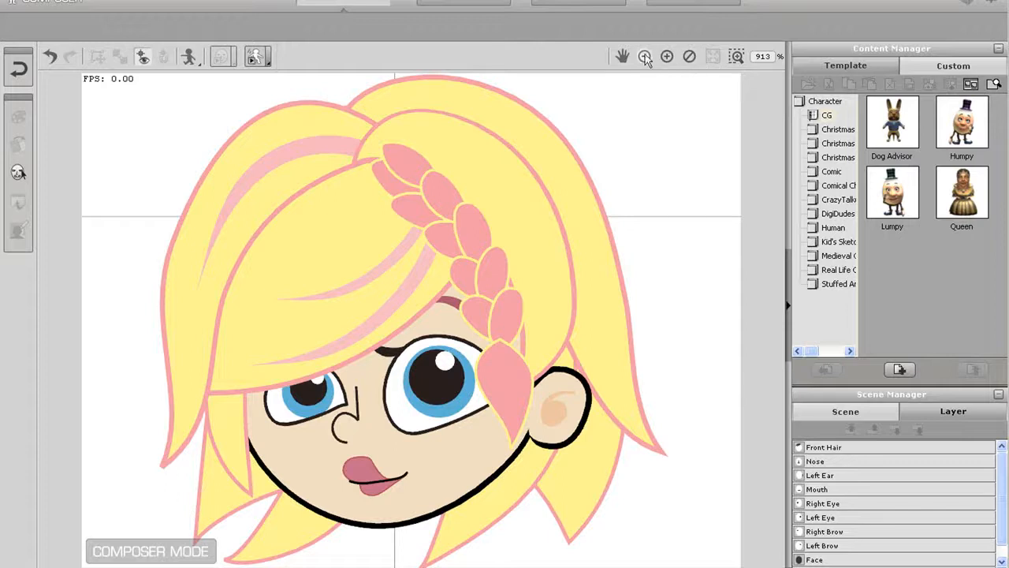
{"action": "left_click", "coordinate": [640, 56]}
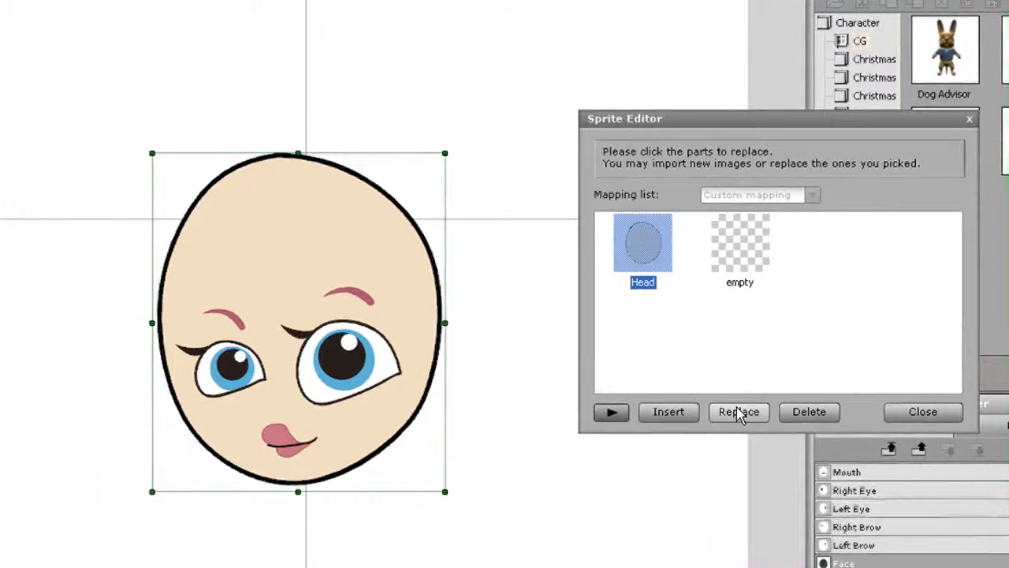
Replace Cherry 01's face sprite with the teapot image.
{"action": "left_click", "coordinate": [739, 411]}
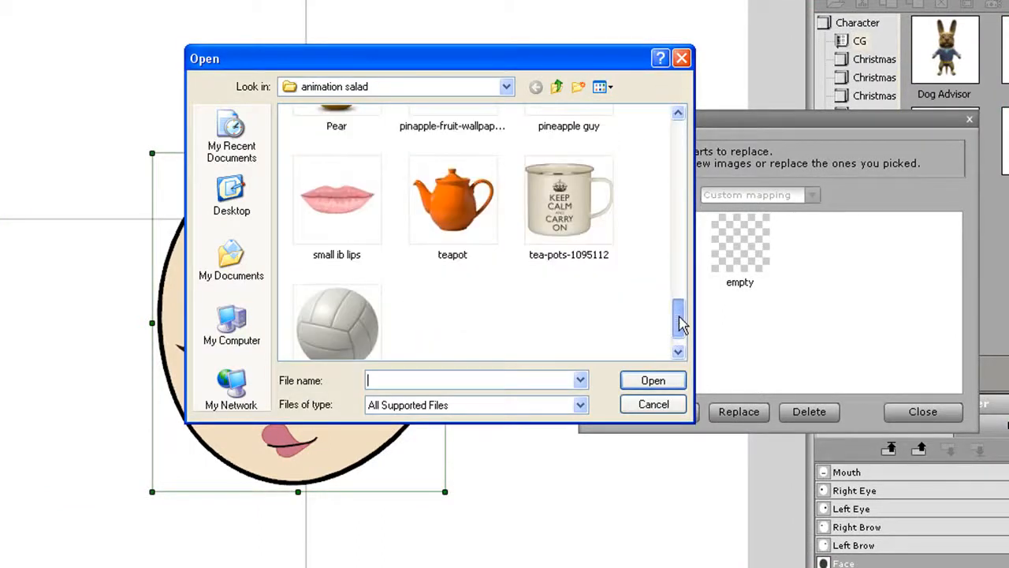
{"action": "left_click", "coordinate": [451, 199]}
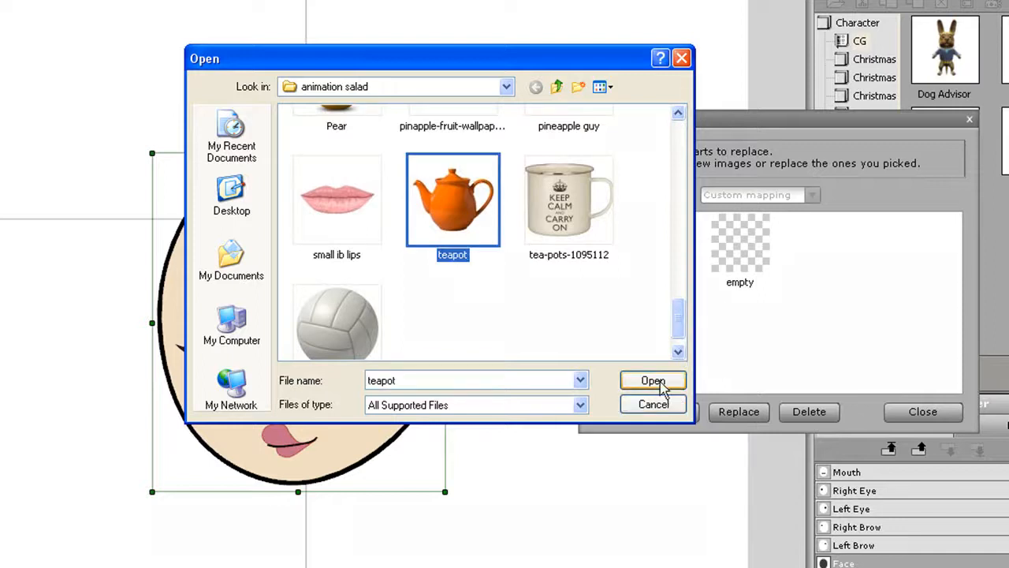
{"action": "left_click", "coordinate": [652, 380]}
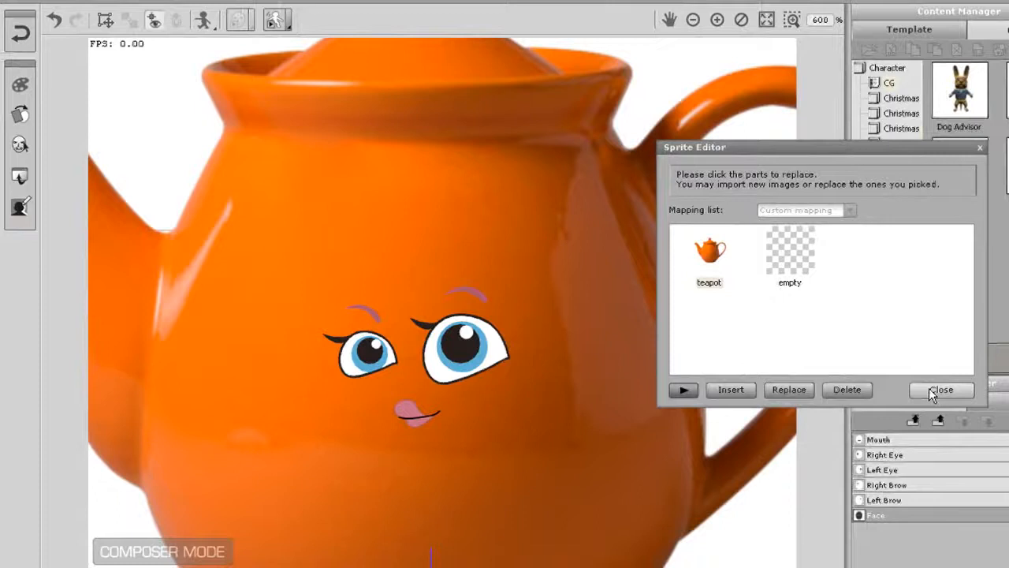
Fit the view to show the whole teapot head, then close the Sprite Editor.
{"action": "left_click", "coordinate": [942, 390]}
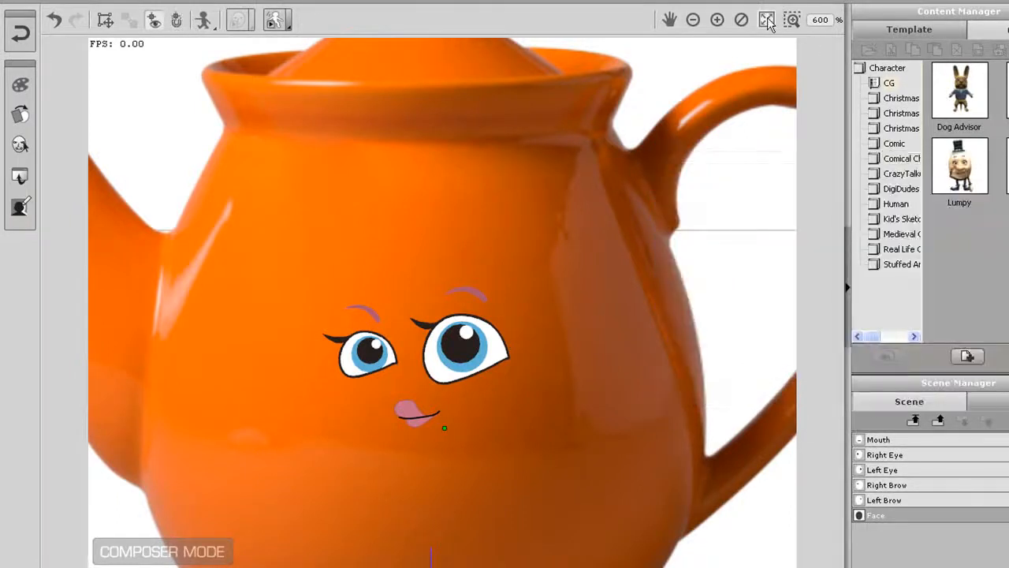
{"action": "left_click", "coordinate": [765, 19]}
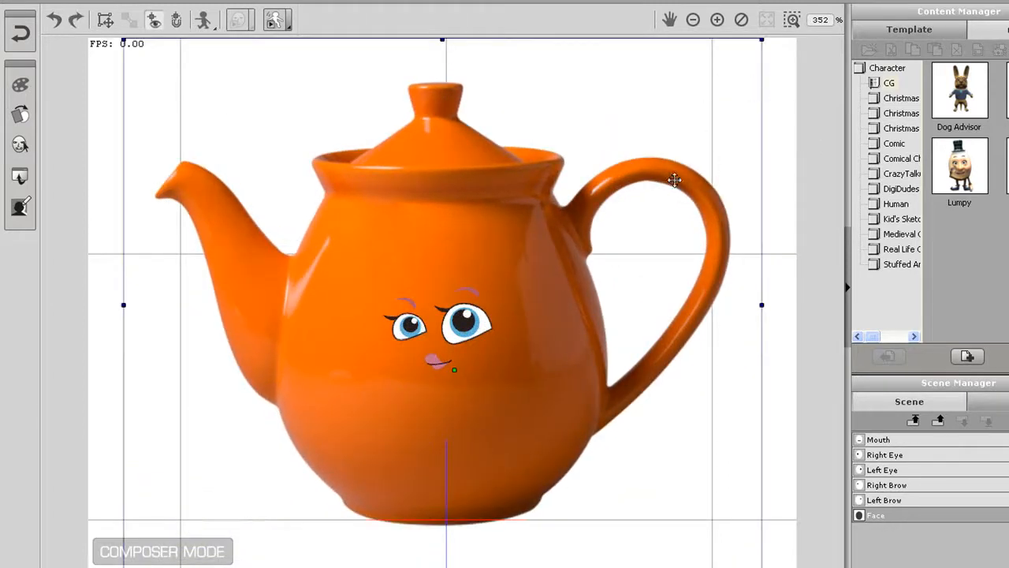
{"action": "mouse_move", "coordinate": [623, 208]}
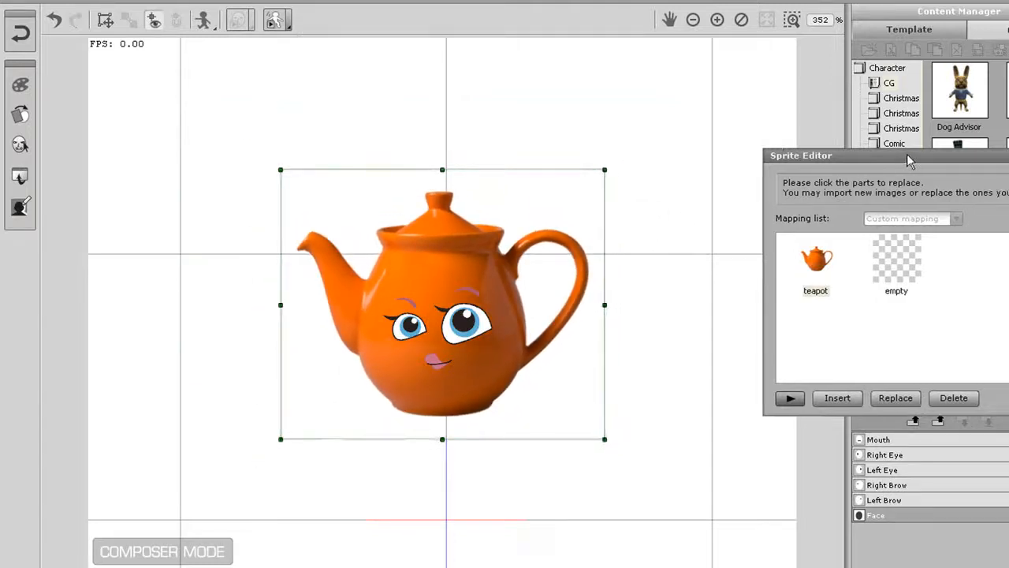
{"action": "left_click_drag", "start_coordinate": [906, 155], "coordinate": [820, 154]}
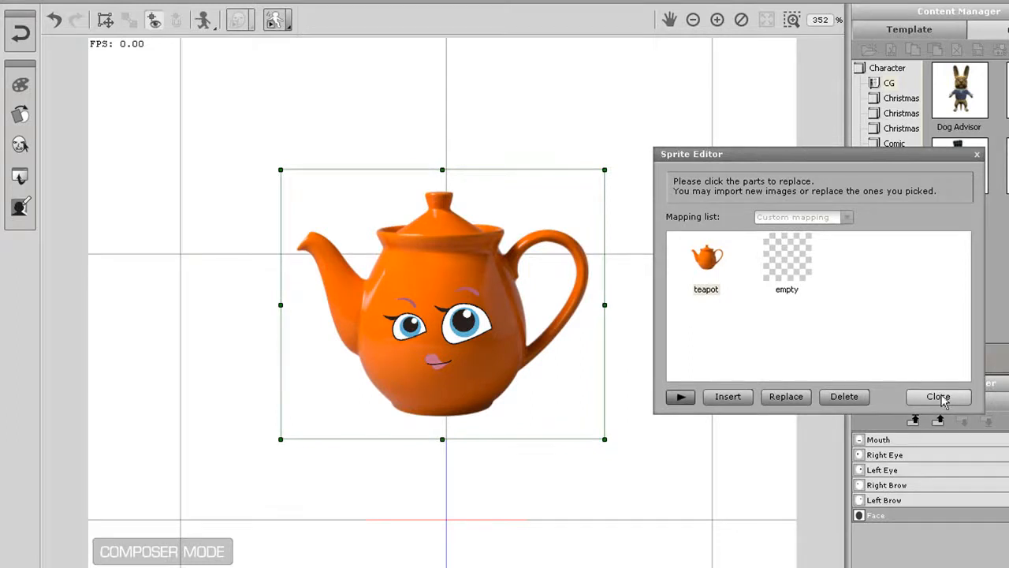
{"action": "left_click", "coordinate": [939, 396]}
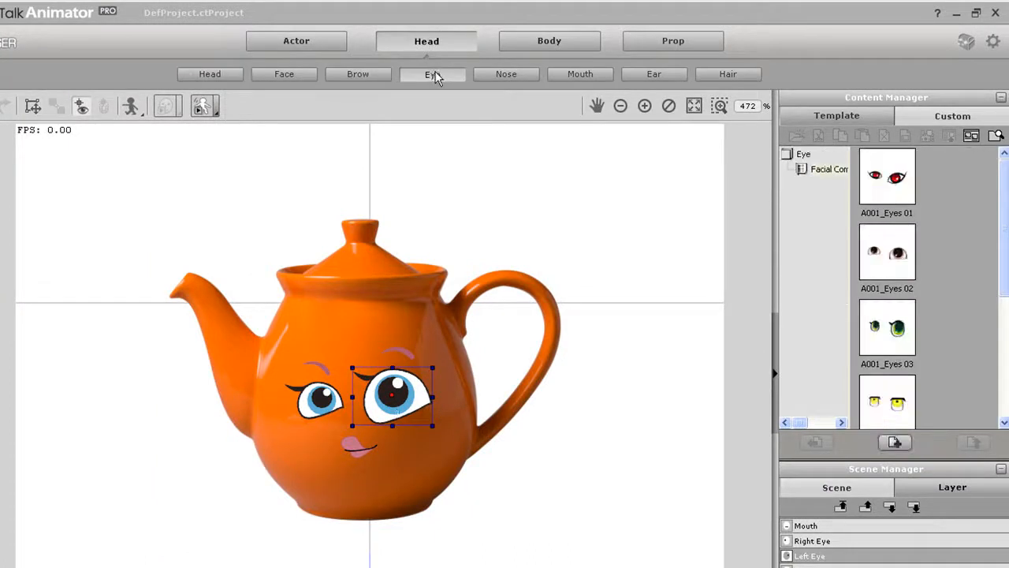
Apply the A001_Eyes 03 green cartoon eyes template and enlarge the eyes.
{"action": "left_click", "coordinate": [886, 251]}
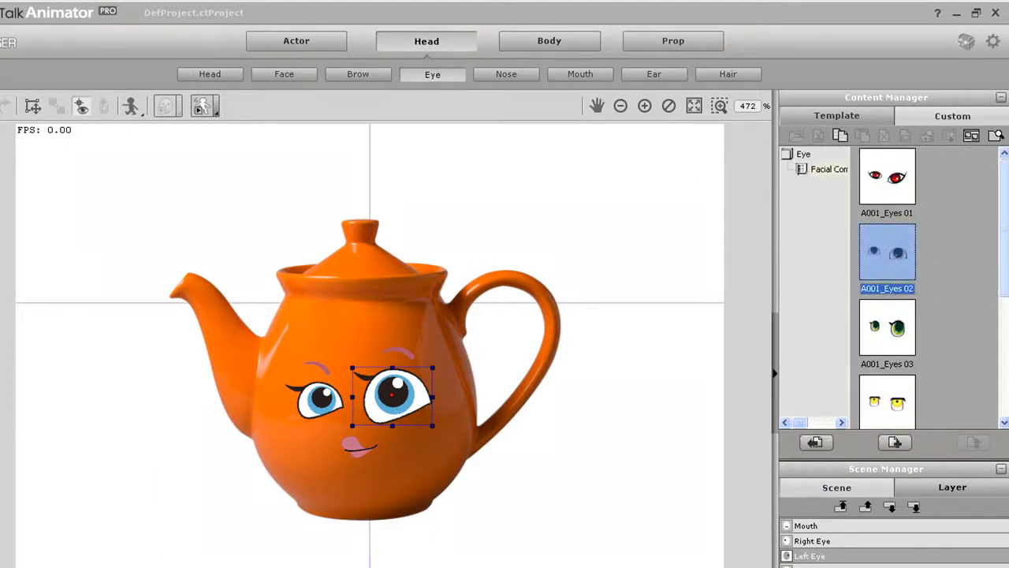
{"action": "scroll", "scroll_direction": "down", "scroll_amount": 3}
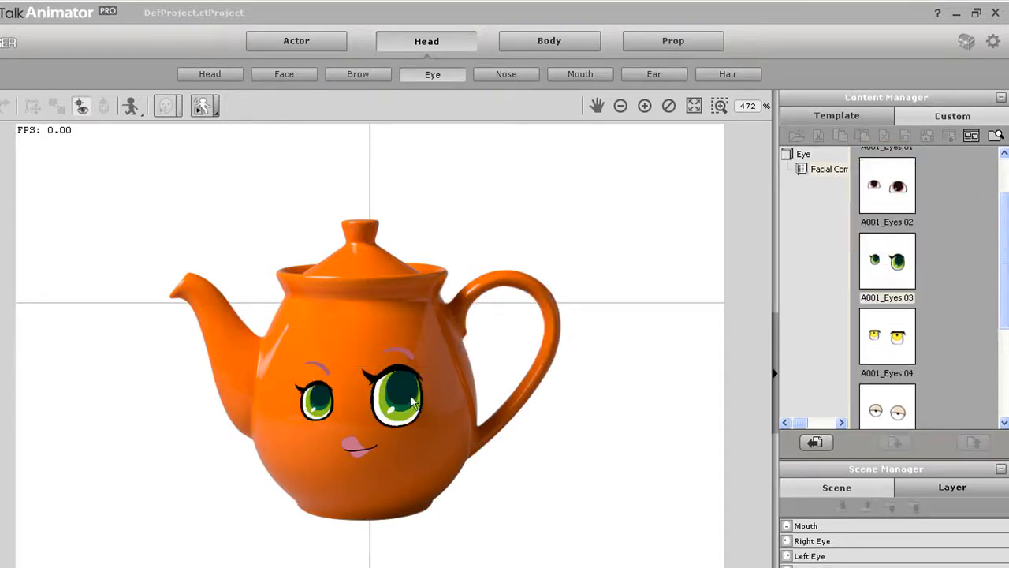
{"action": "left_click", "coordinate": [393, 410]}
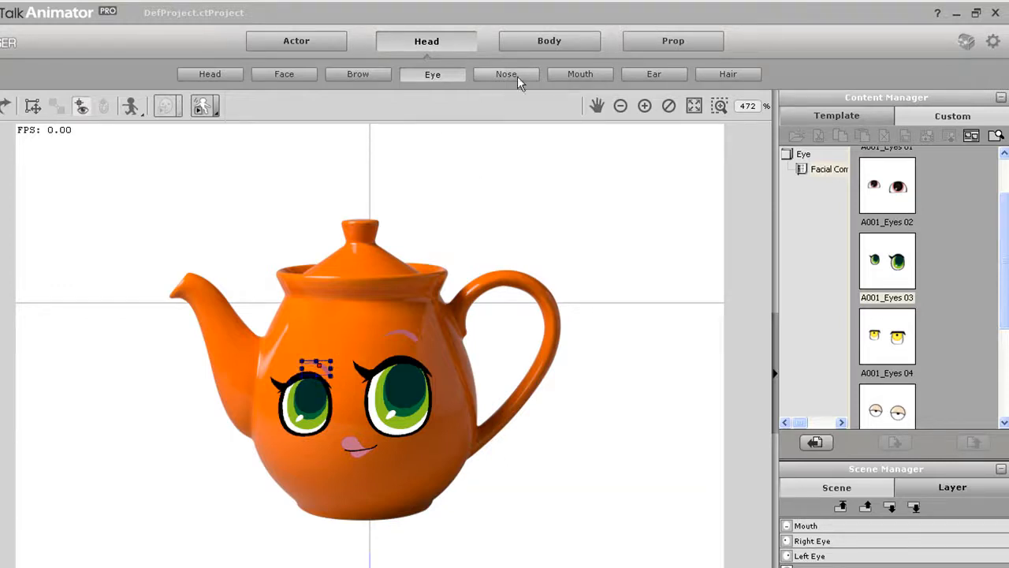
{"action": "left_click", "coordinate": [358, 73]}
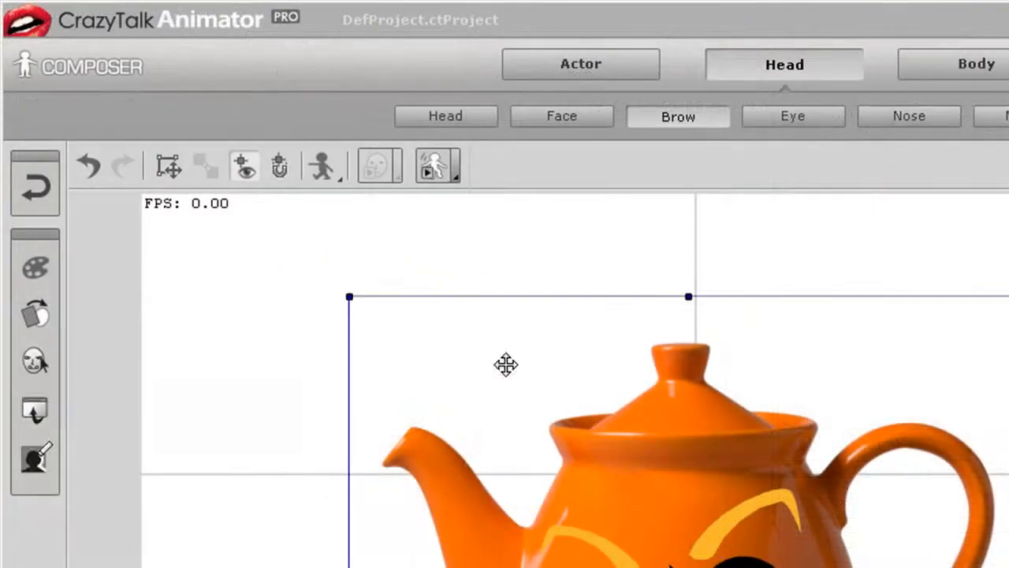
{"action": "mouse_move", "coordinate": [34, 265]}
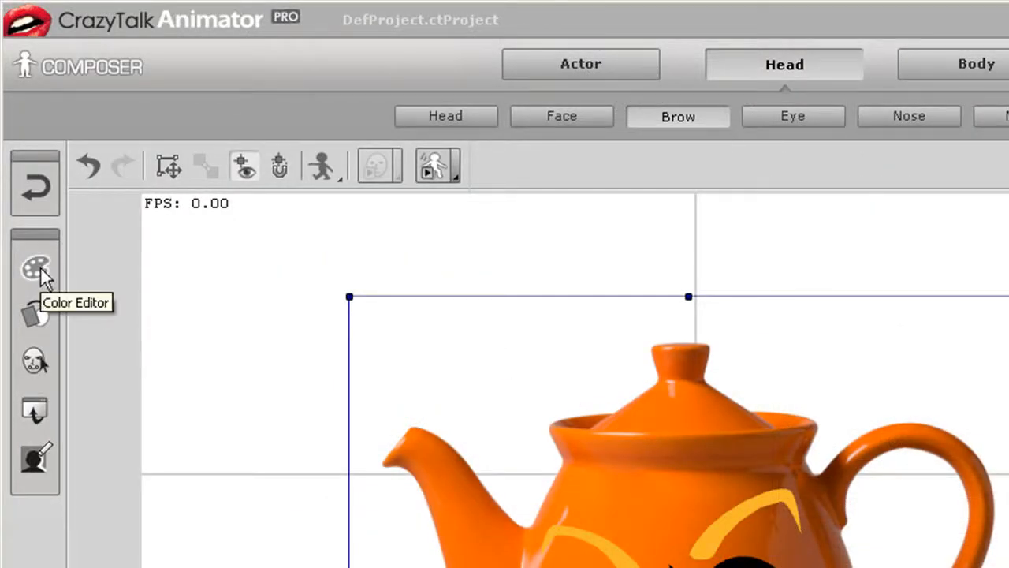
In the Color Editor, shift the teapot body's hue to green.
{"action": "left_click", "coordinate": [35, 268]}
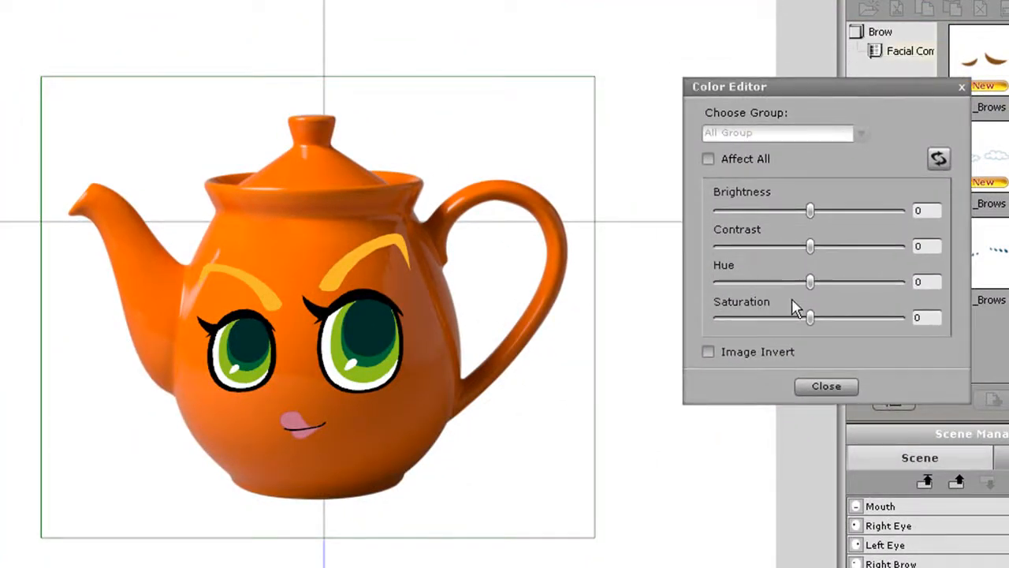
{"action": "left_click_drag", "start_coordinate": [810, 282], "coordinate": [756, 282]}
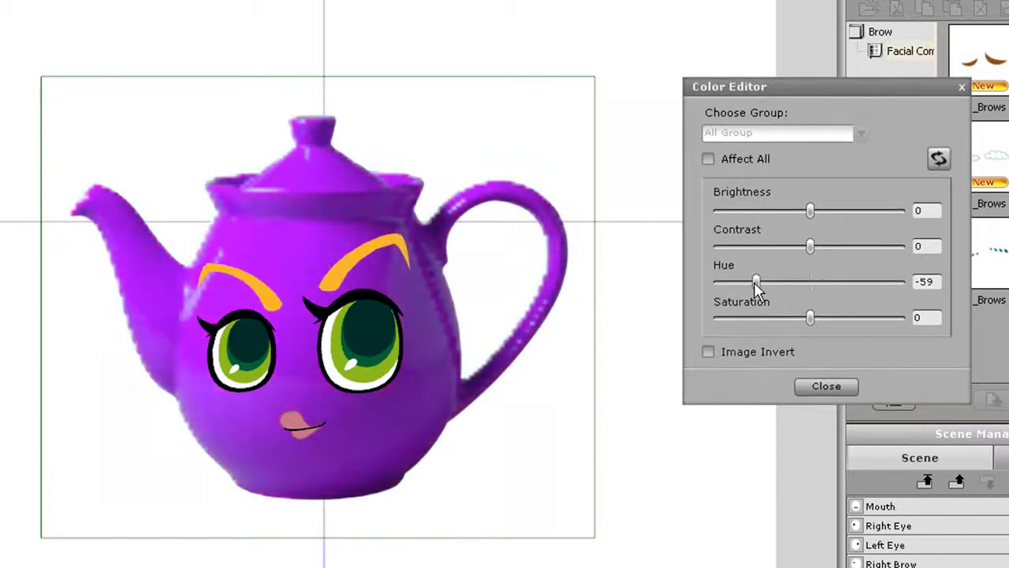
{"action": "left_click_drag", "start_coordinate": [755, 281], "coordinate": [870, 282]}
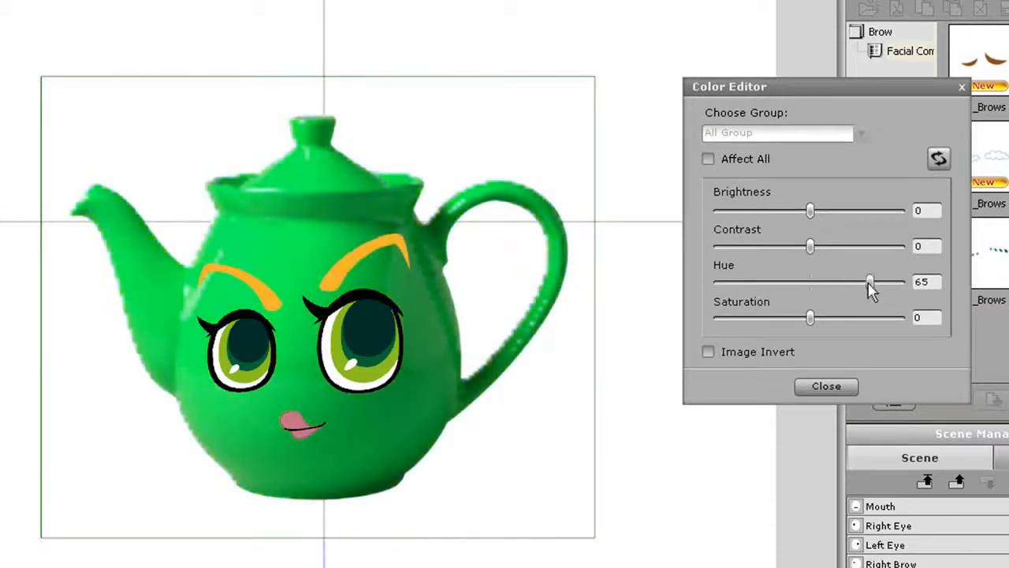
{"action": "left_click_drag", "start_coordinate": [870, 281], "coordinate": [884, 281]}
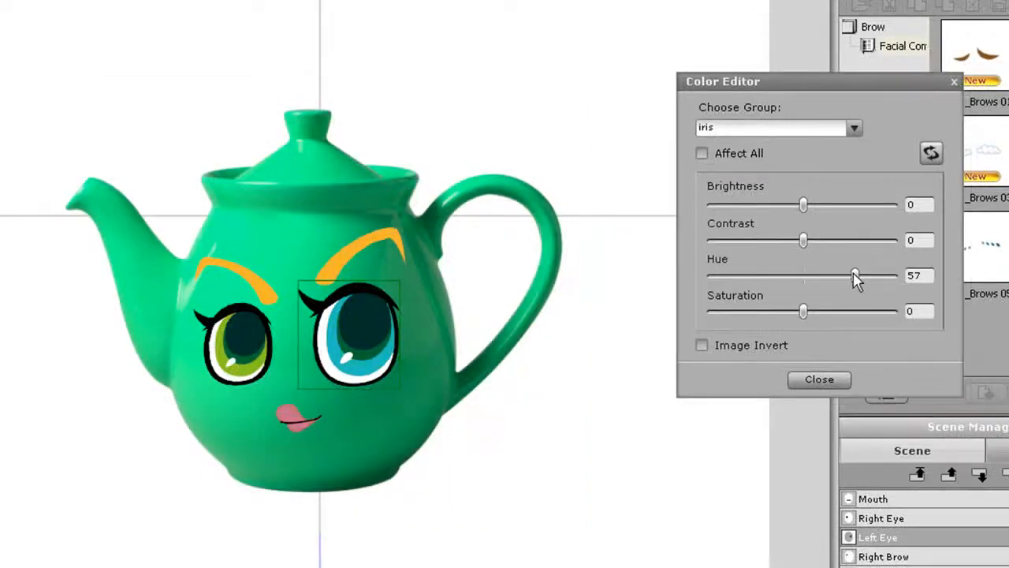
Shift the iris hue to blue, boost lip saturation, and darken eyebrows to black.
{"action": "left_click_drag", "start_coordinate": [854, 275], "coordinate": [867, 275]}
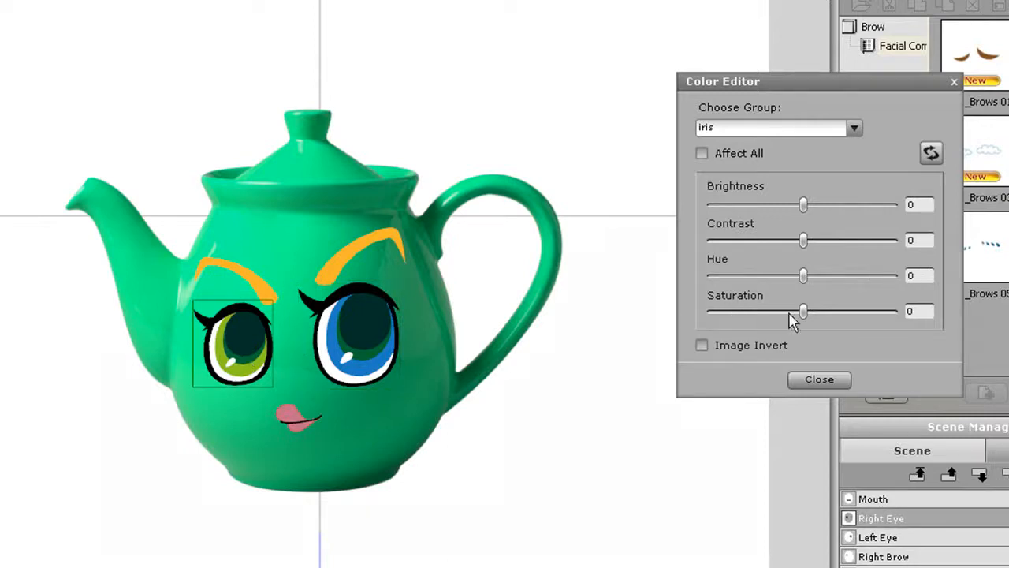
{"action": "left_click_drag", "start_coordinate": [803, 275], "coordinate": [877, 275]}
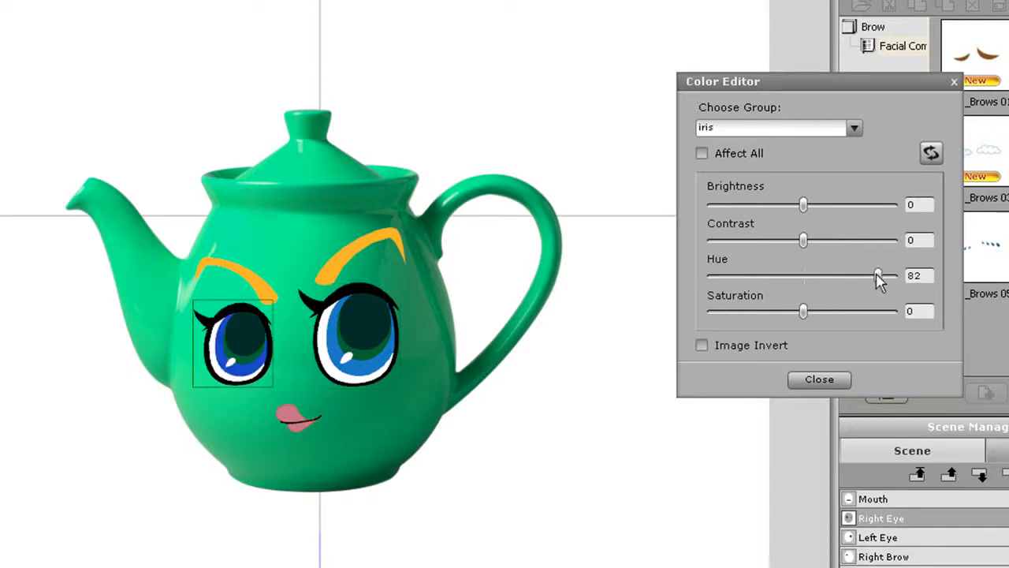
{"action": "left_click_drag", "start_coordinate": [877, 275], "coordinate": [868, 275]}
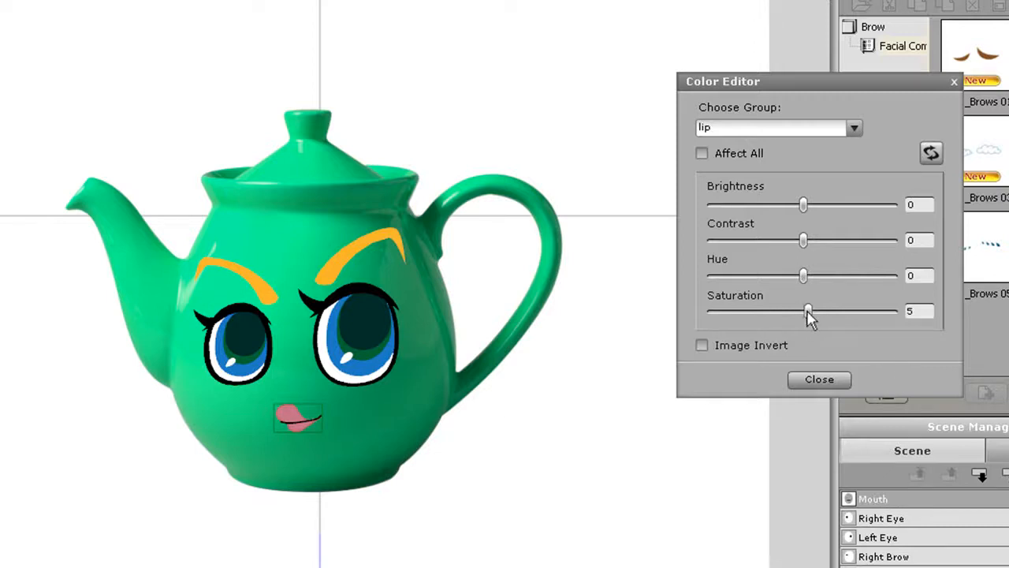
{"action": "left_click_drag", "start_coordinate": [807, 311], "coordinate": [854, 311]}
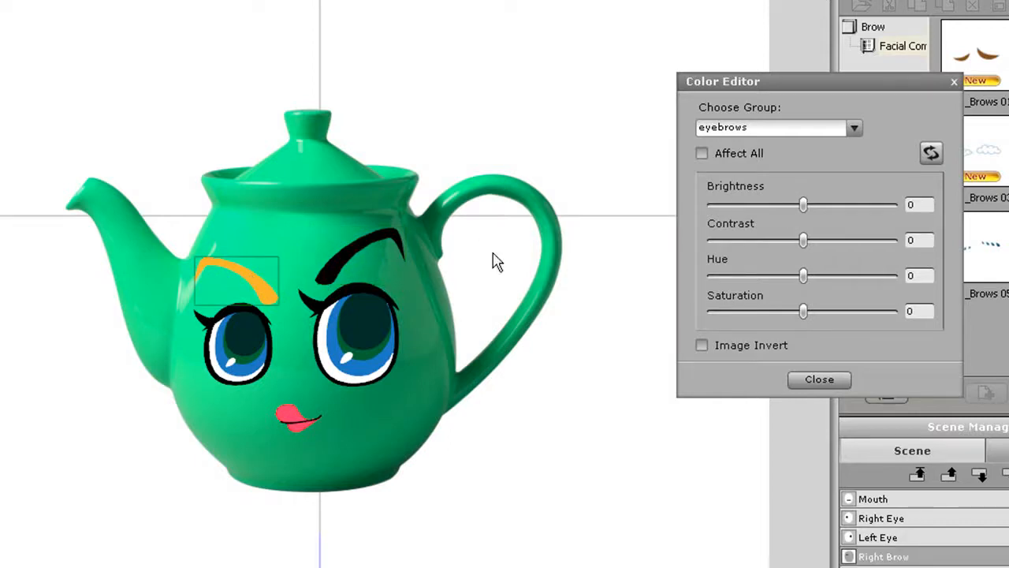
{"action": "left_click_drag", "start_coordinate": [803, 204], "coordinate": [710, 205]}
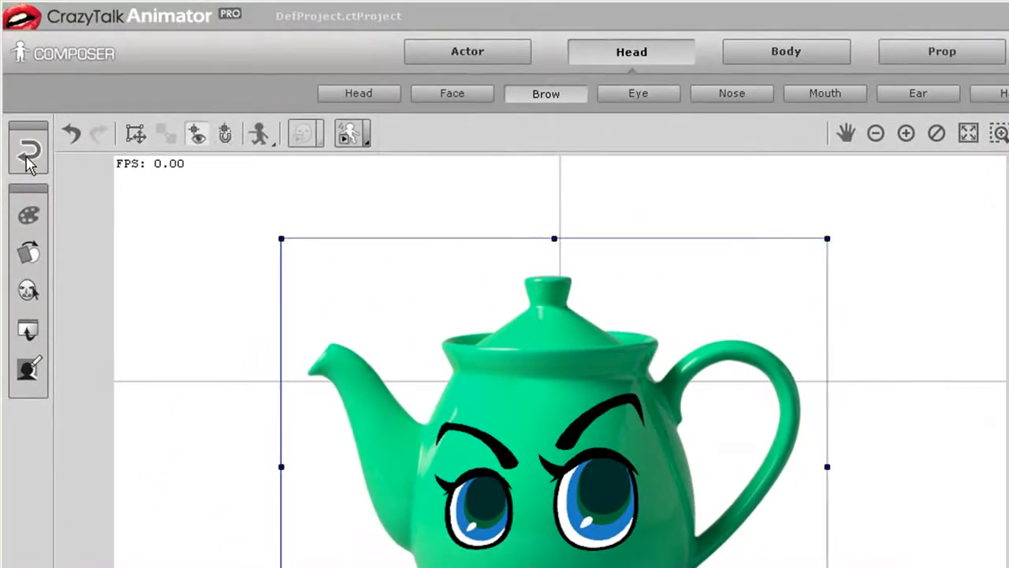
{"action": "mouse_move", "coordinate": [32, 165]}
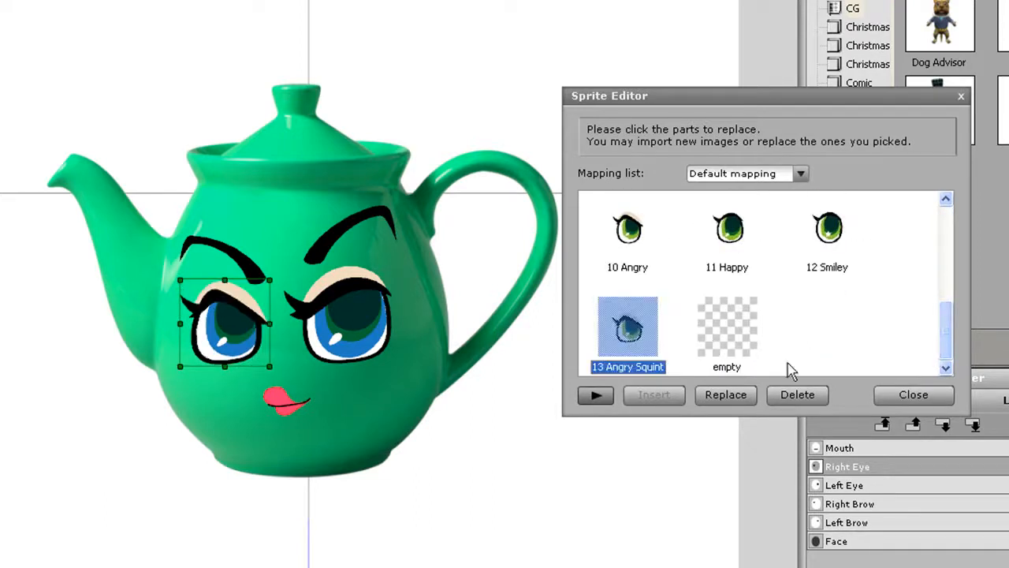
Close the Sprite Editor with the angry squint eyes applied.
{"action": "left_click", "coordinate": [913, 394]}
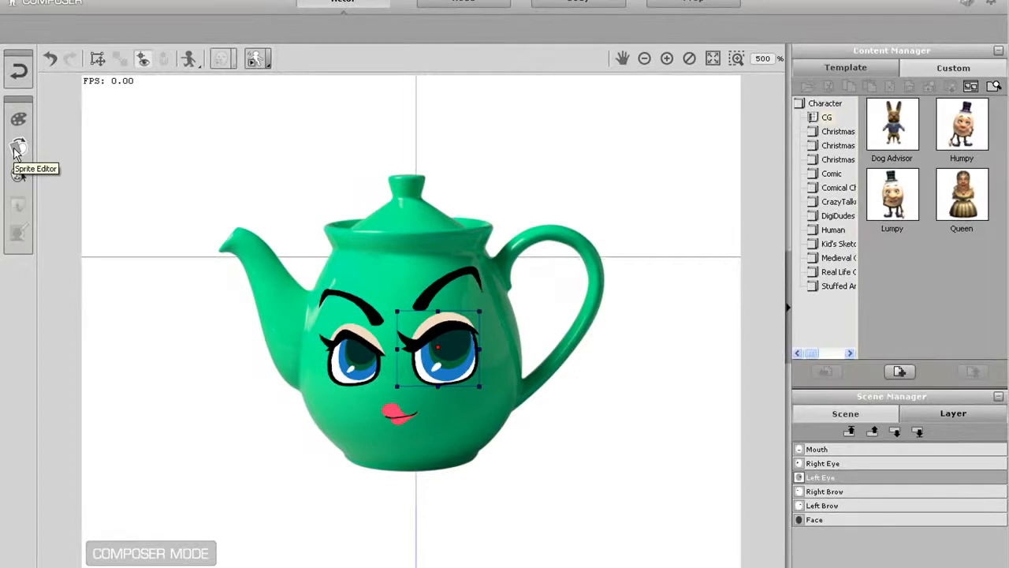
{"action": "mouse_move", "coordinate": [111, 198]}
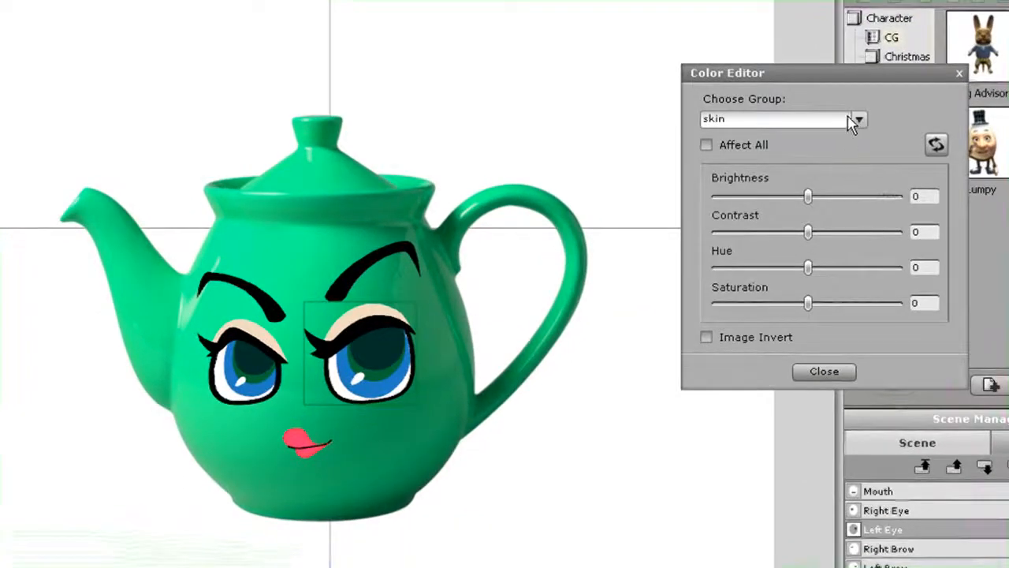
Select the eye's skin colour group and try eyelid brightness and hue adjustments.
{"action": "left_click", "coordinate": [858, 119]}
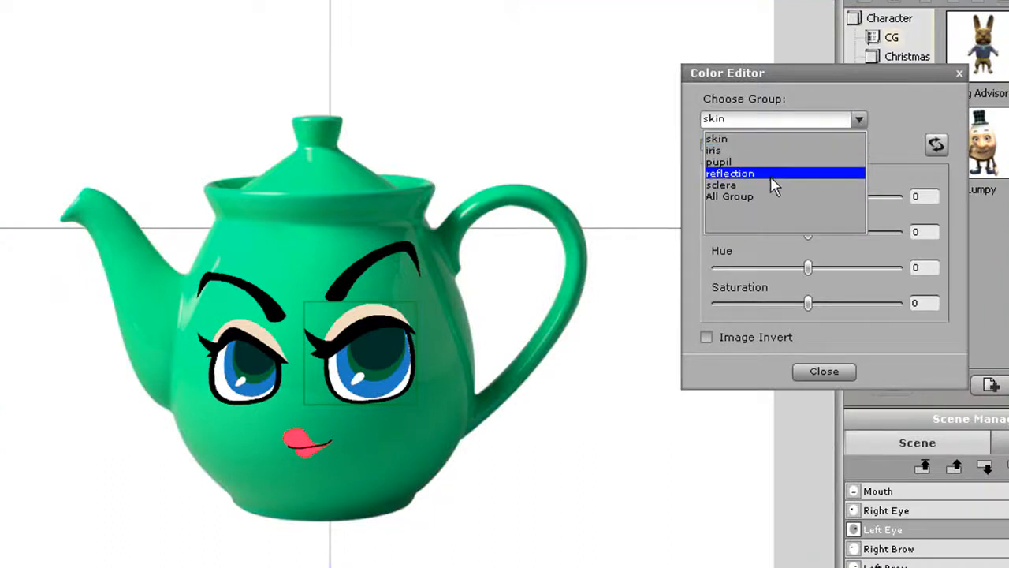
{"action": "left_click", "coordinate": [716, 138]}
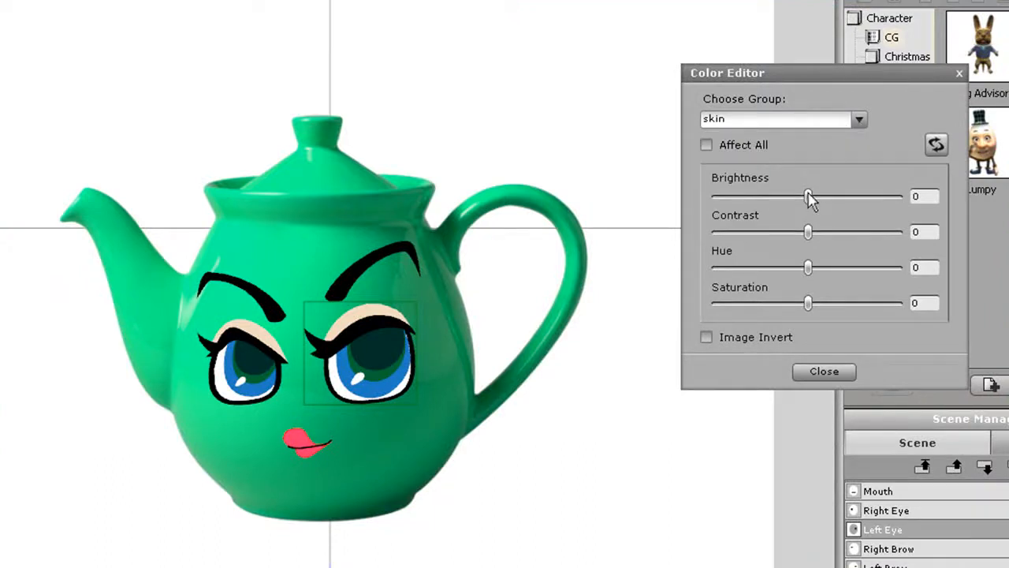
{"action": "left_click_drag", "start_coordinate": [807, 196], "coordinate": [810, 195]}
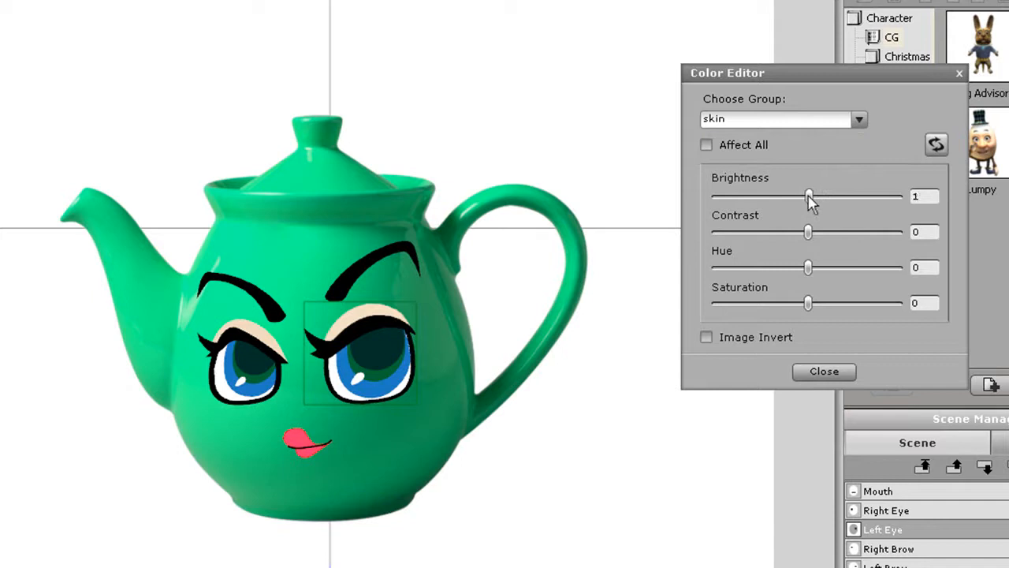
{"action": "left_click_drag", "start_coordinate": [810, 196], "coordinate": [805, 196]}
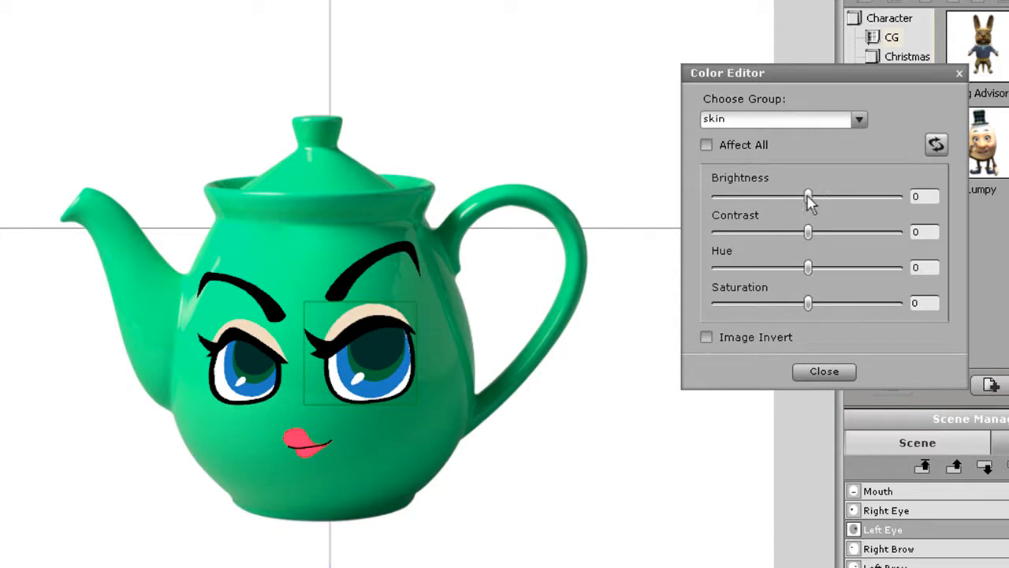
{"action": "left_click_drag", "start_coordinate": [808, 268], "coordinate": [899, 267]}
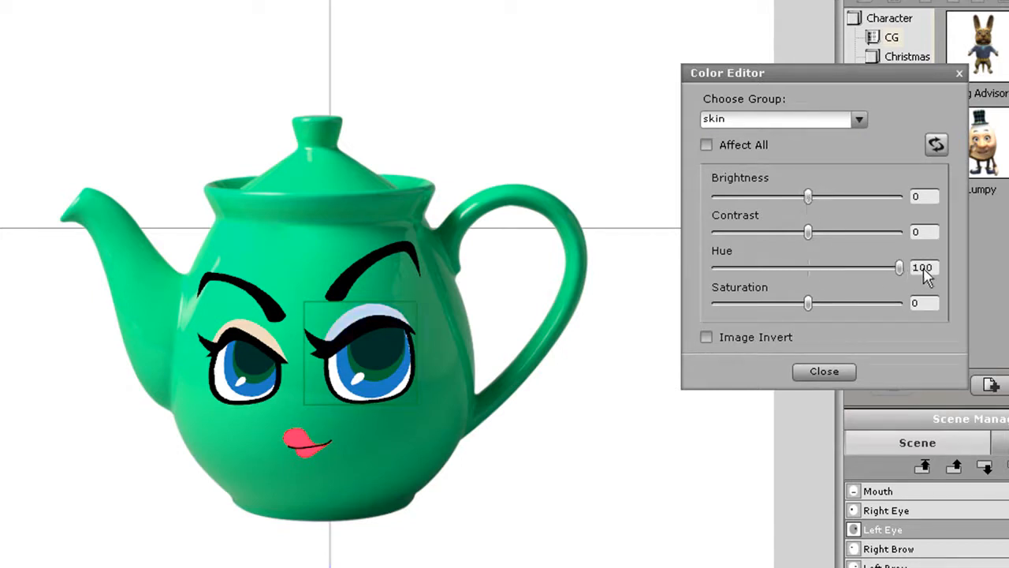
{"action": "left_click_drag", "start_coordinate": [899, 267], "coordinate": [807, 267]}
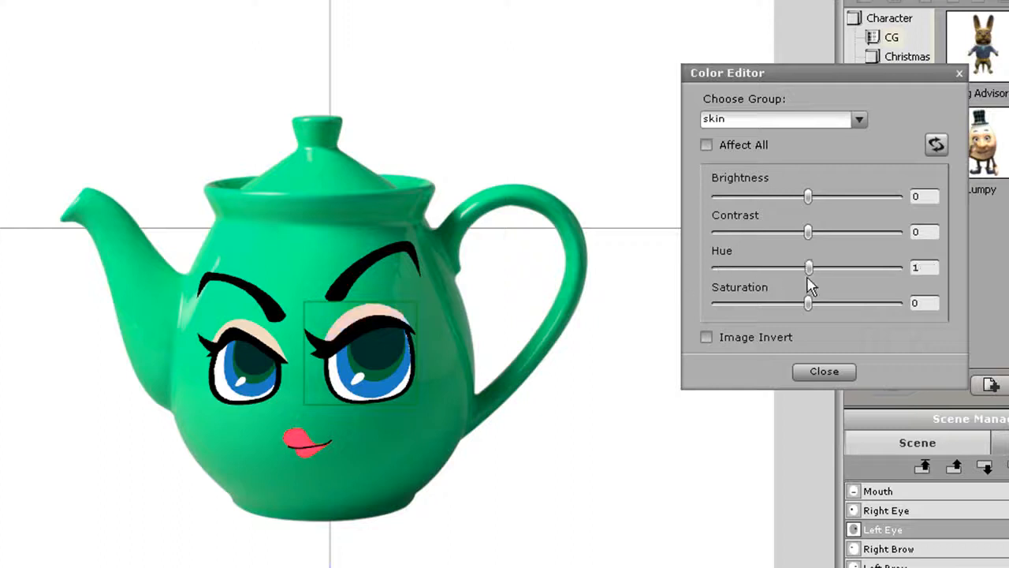
Lower eyelid brightness to about -60 and set hue near 35 for olive.
{"action": "left_click_drag", "start_coordinate": [807, 197], "coordinate": [771, 200]}
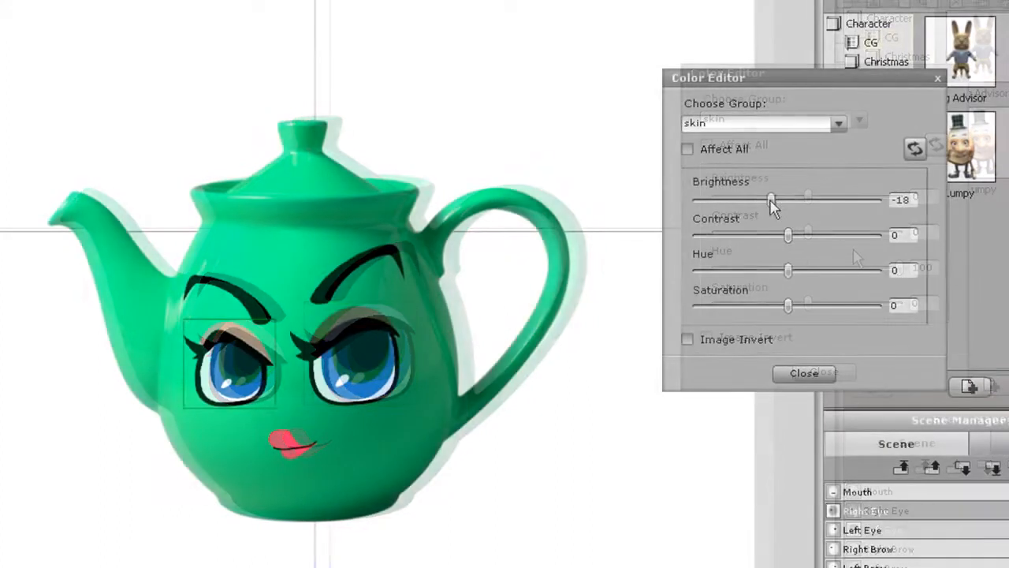
{"action": "left_click_drag", "start_coordinate": [771, 199], "coordinate": [733, 200]}
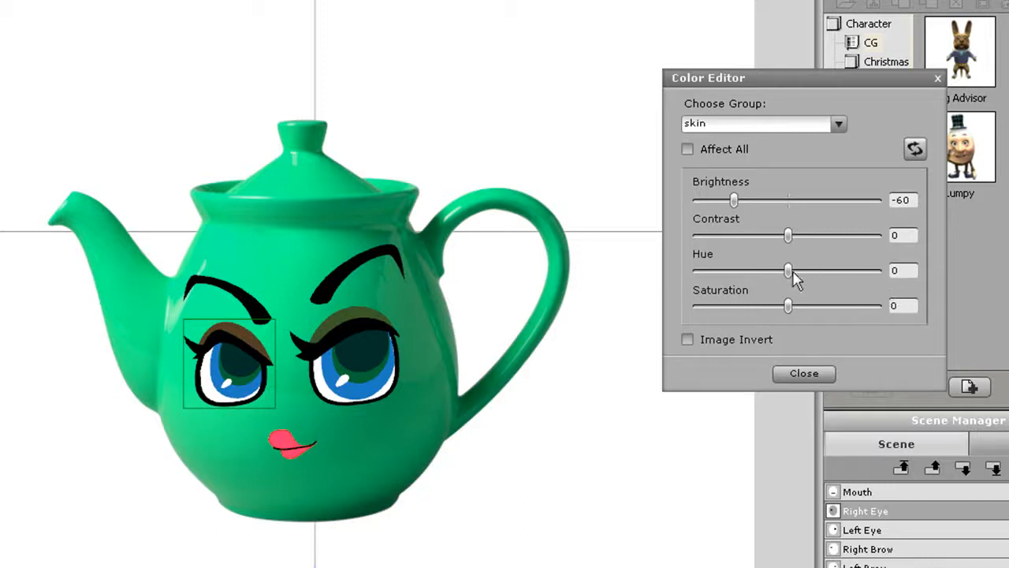
{"action": "left_click_drag", "start_coordinate": [786, 270], "coordinate": [820, 270]}
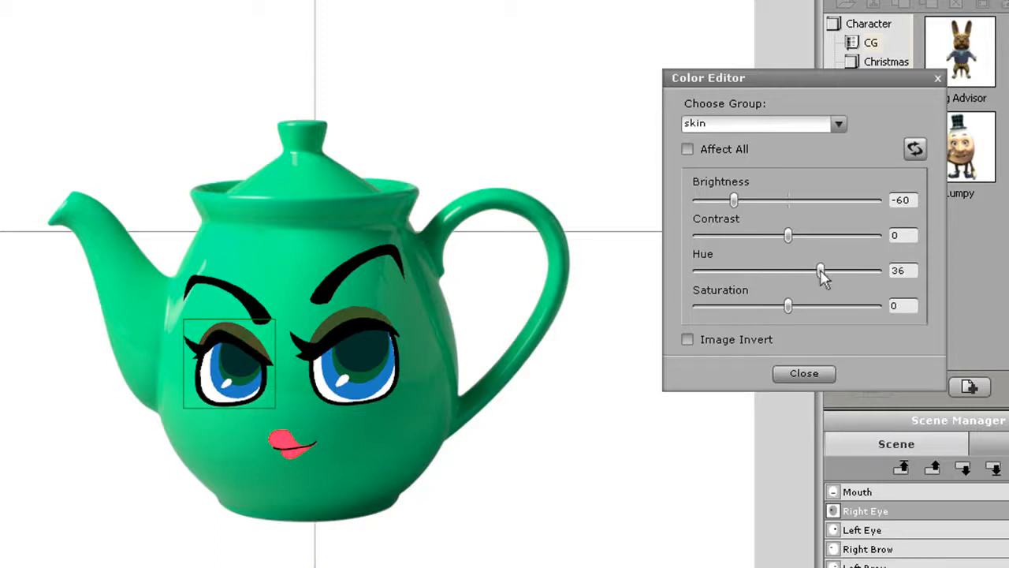
{"action": "left_click_drag", "start_coordinate": [820, 270], "coordinate": [815, 271]}
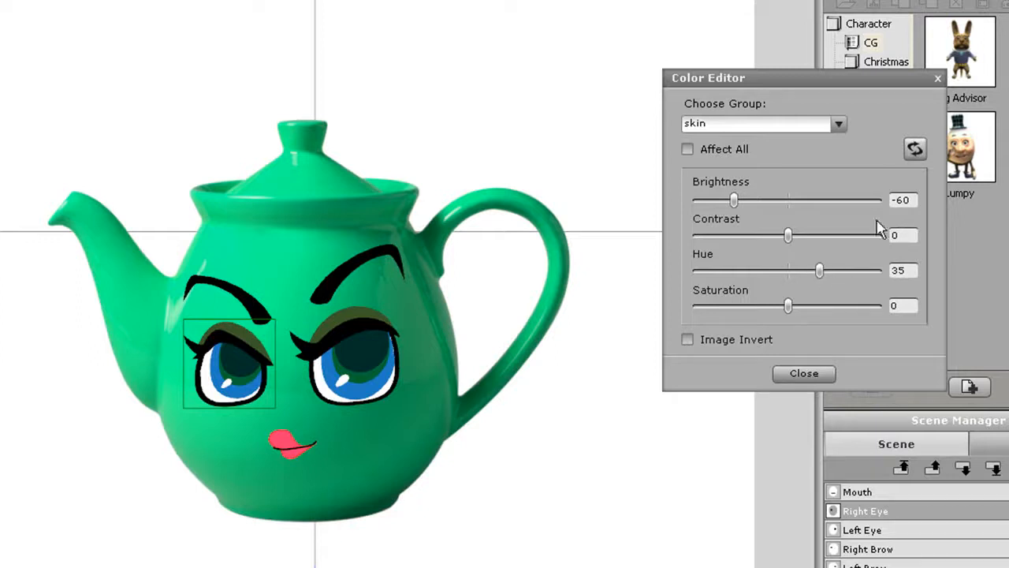
{"action": "left_click", "coordinate": [803, 374]}
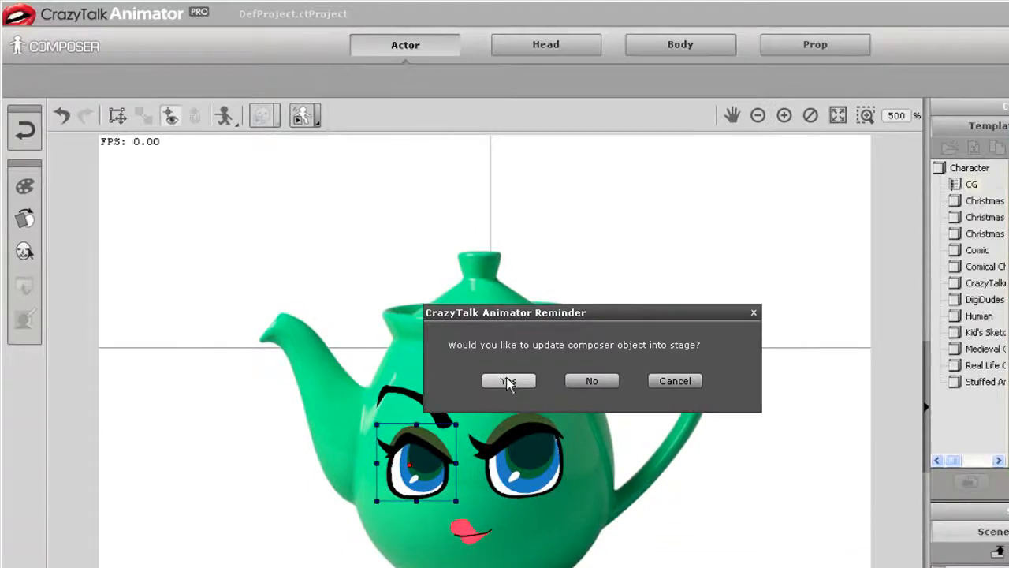
Update the stage, preview the 1_Wicked face animation, then select 5_Grumpy.
{"action": "left_click", "coordinate": [508, 381]}
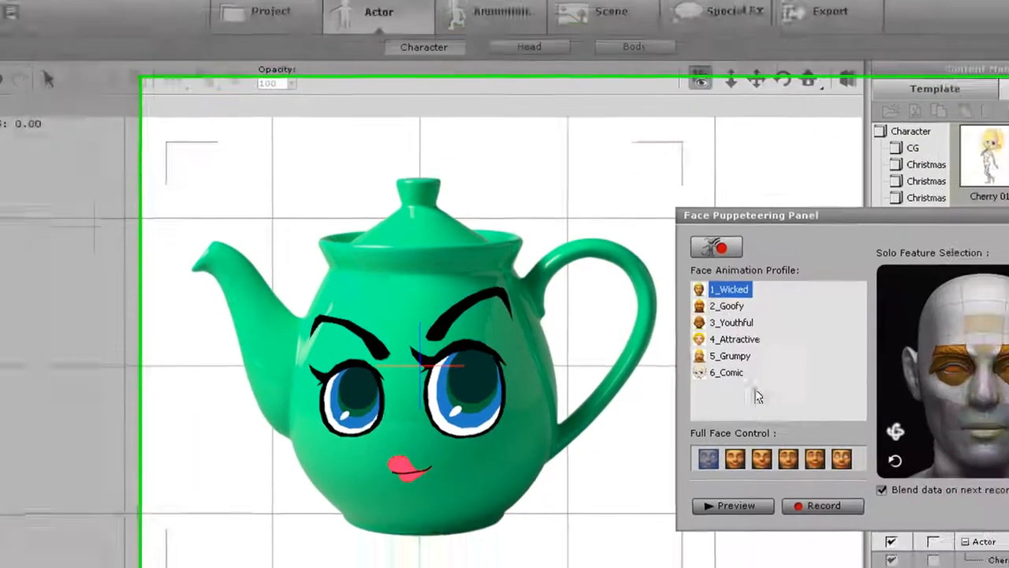
{"action": "left_click", "coordinate": [731, 505]}
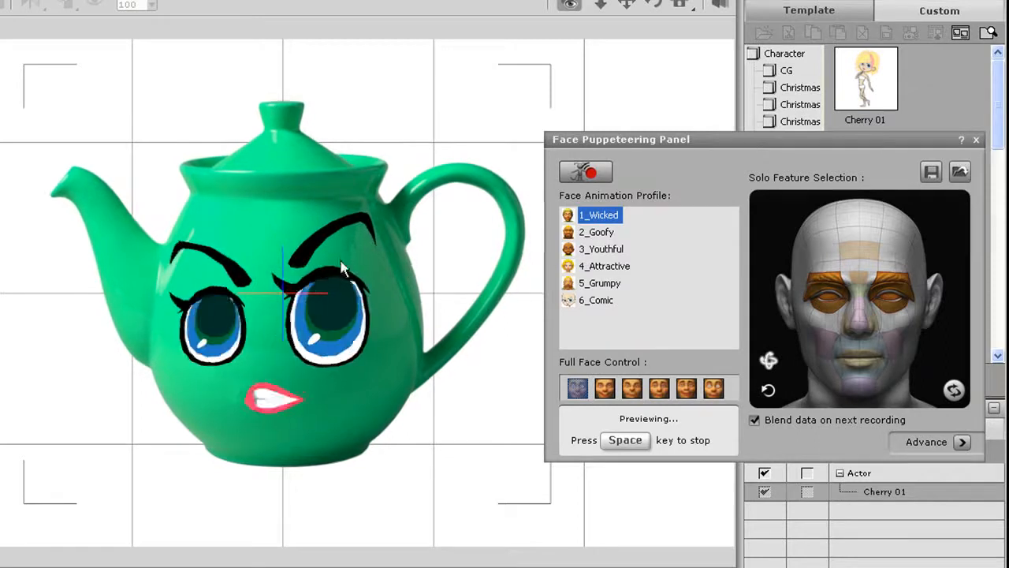
{"action": "key", "text": "space"}
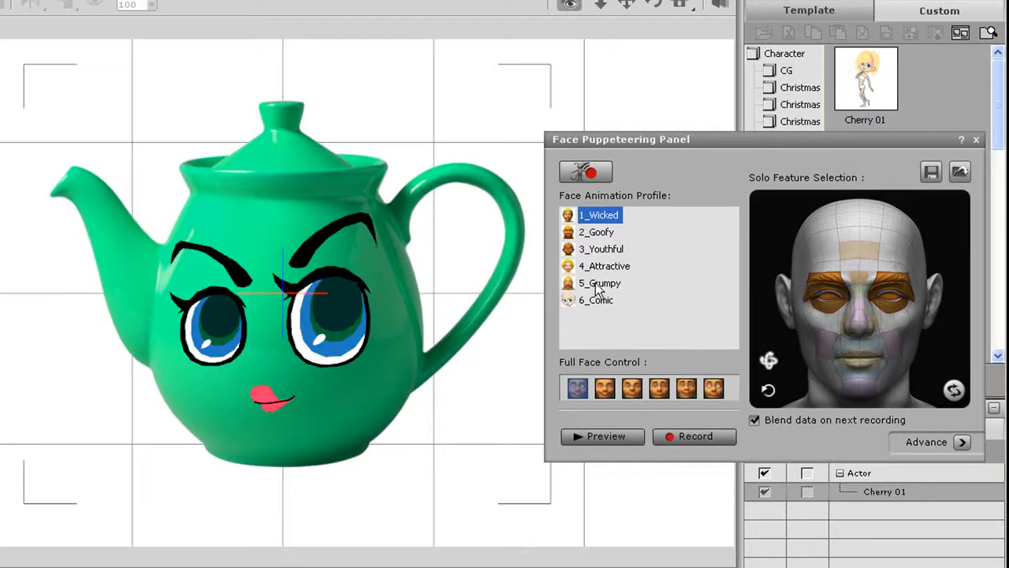
{"action": "left_click", "coordinate": [599, 283]}
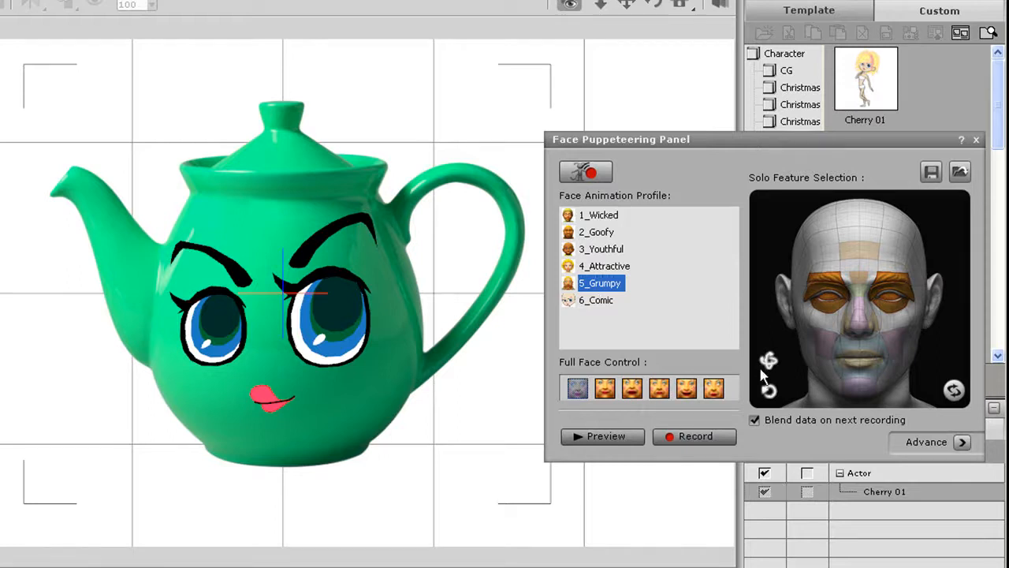